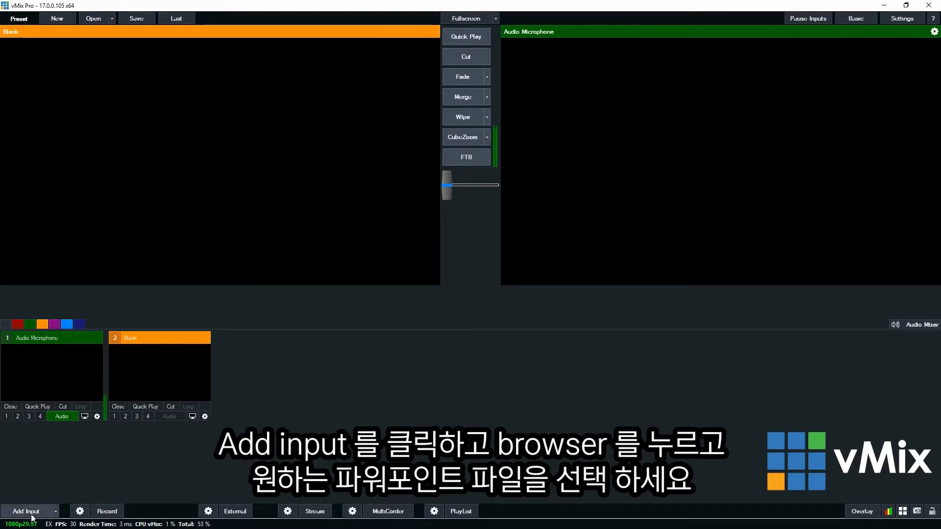
- Add vMix Awesome PowerPoint.pptx as a new PowerPoint input via Add Input and Browse
click(27, 511)
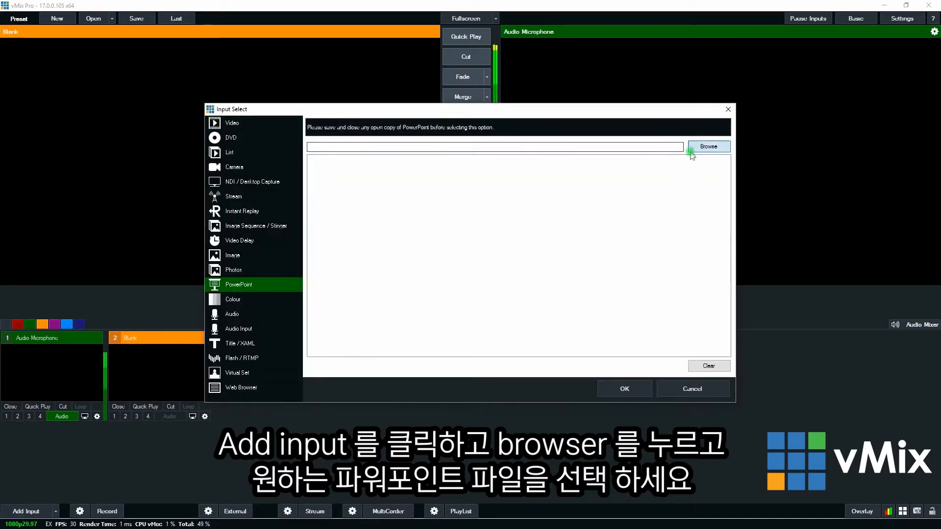
click(709, 147)
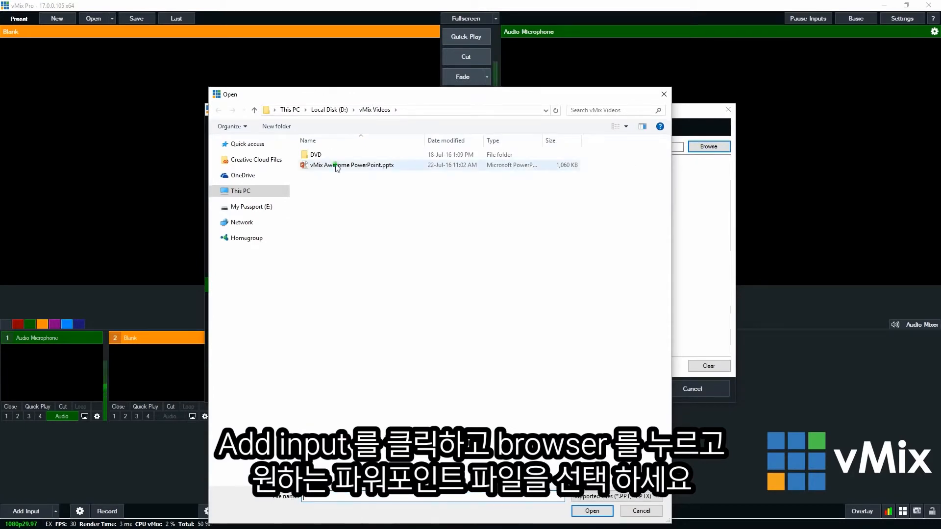
click(592, 512)
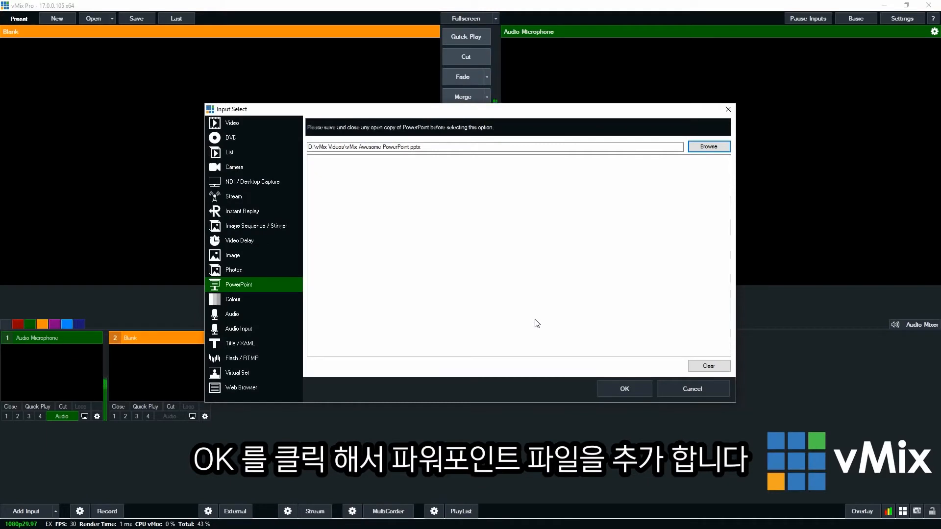
click(625, 388)
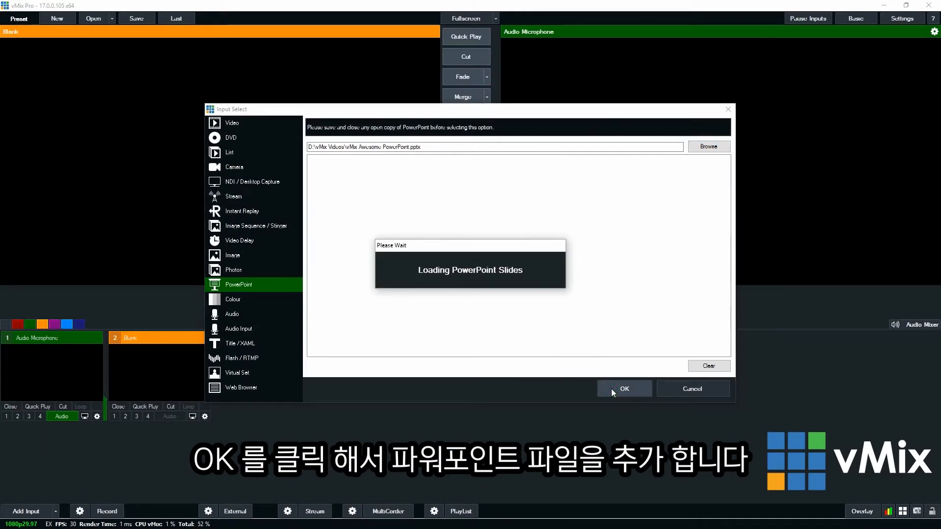
click(625, 388)
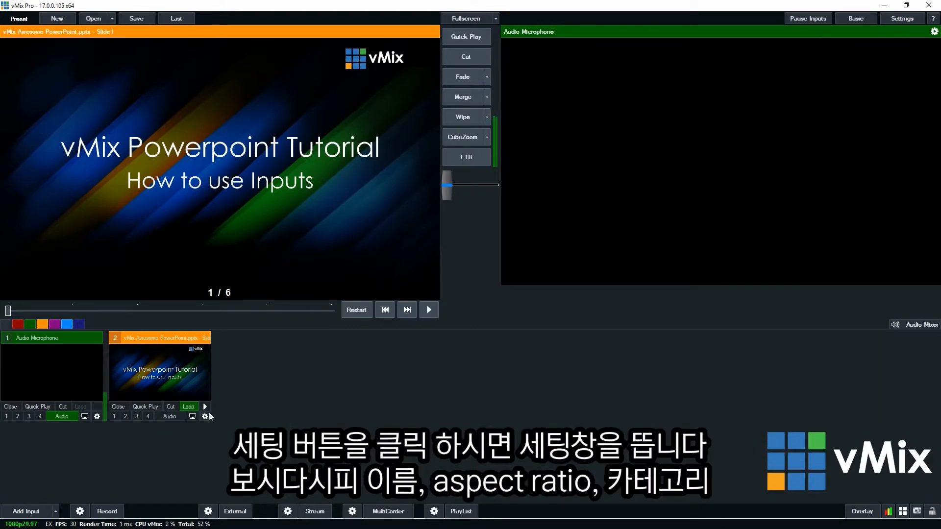
- Bring up the Input settings window for the PowerPoint input from its gear icon
click(204, 415)
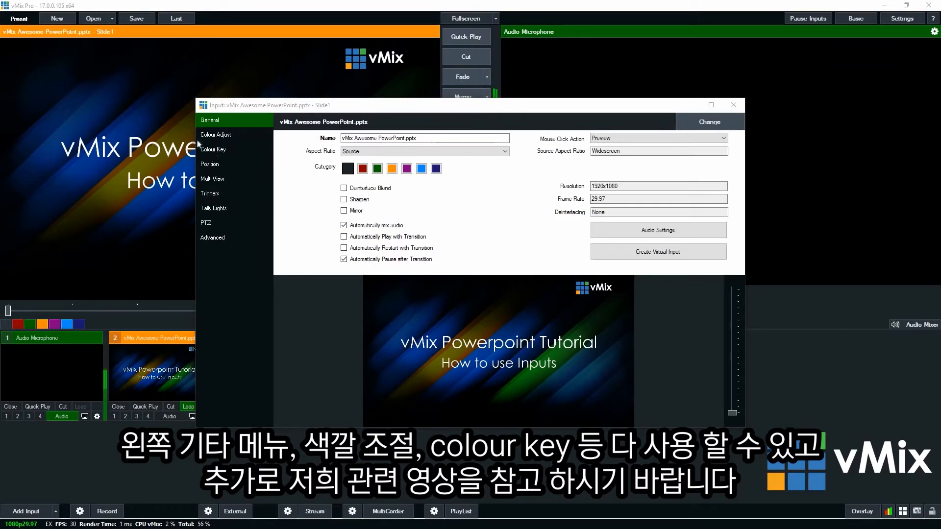
- View the Colour Adjust page, return to General, and close the settings window
click(215, 135)
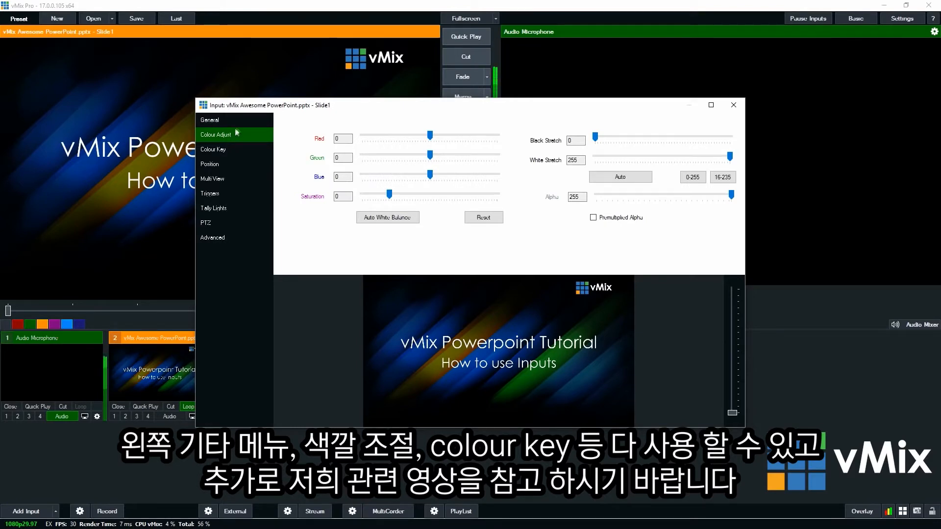
click(210, 119)
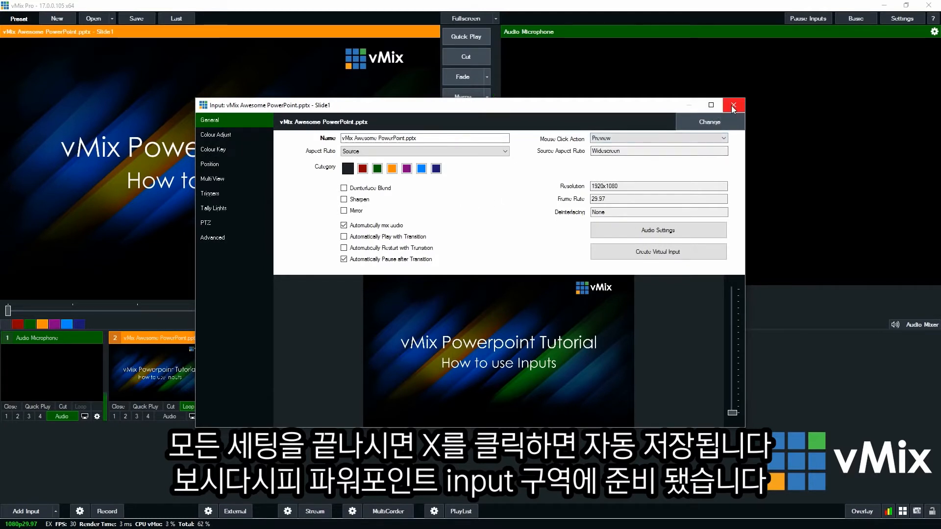
click(734, 105)
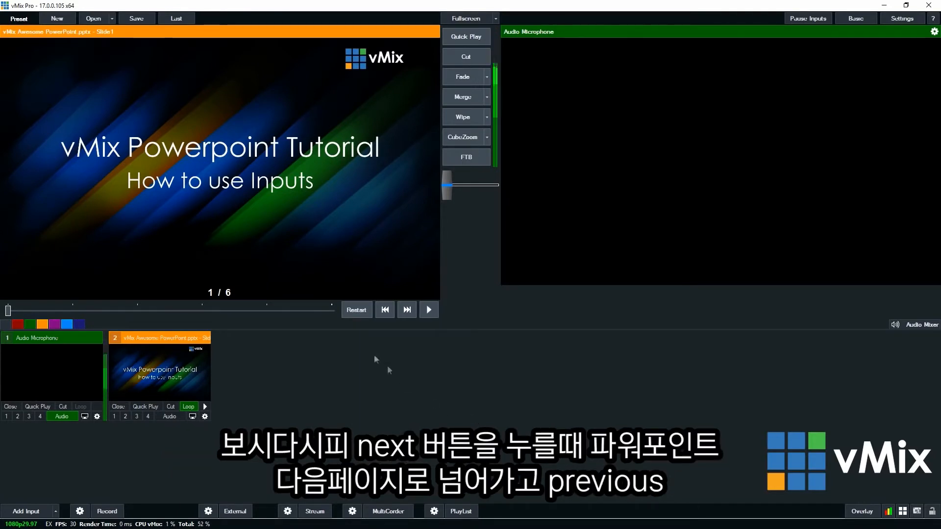
click(407, 310)
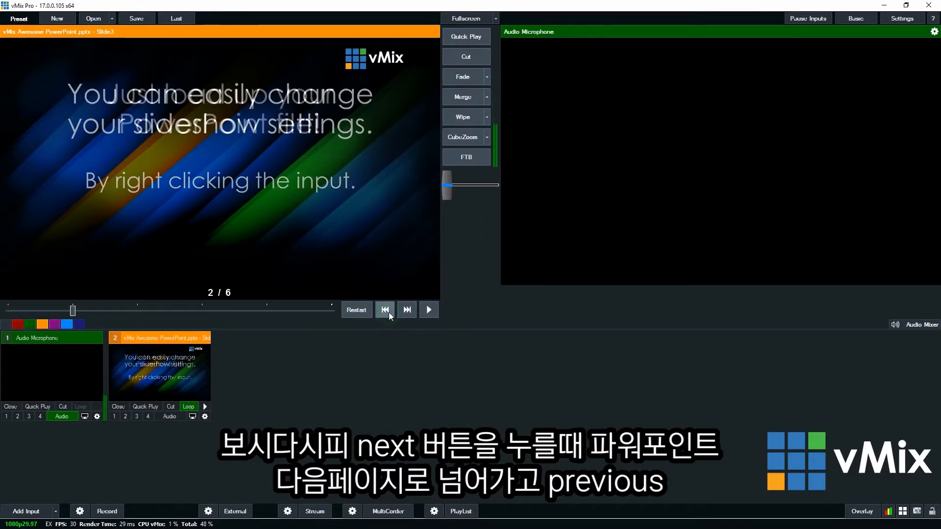
click(384, 310)
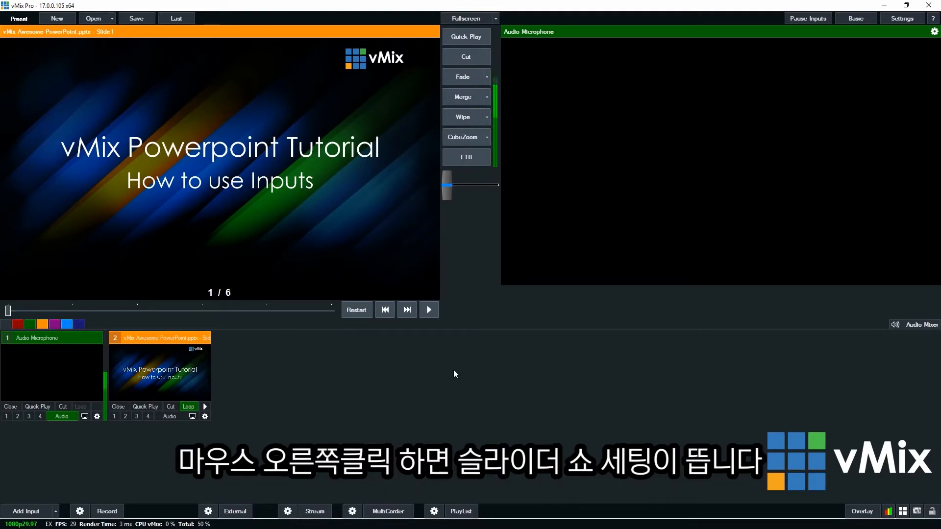
- Bring up the slideshow settings and set the slide transition interval to 4 seconds
right_click(159, 372)
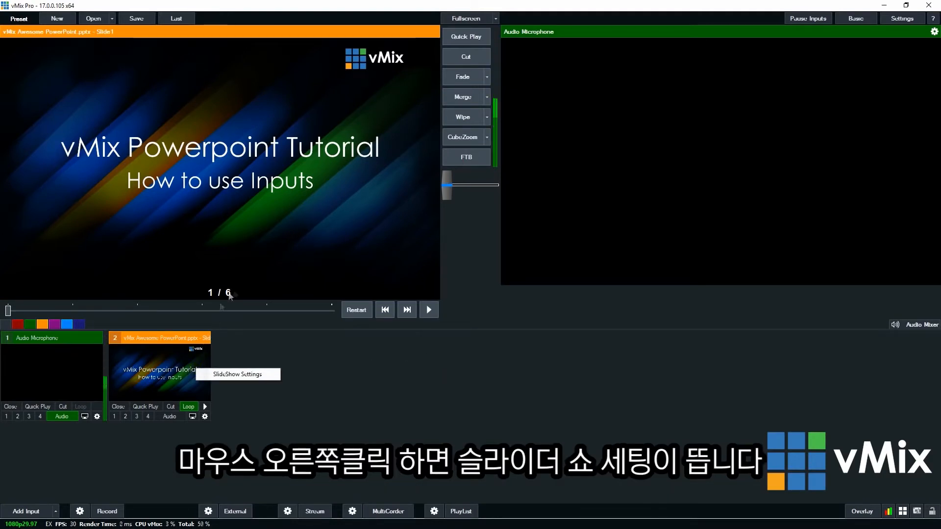
click(237, 375)
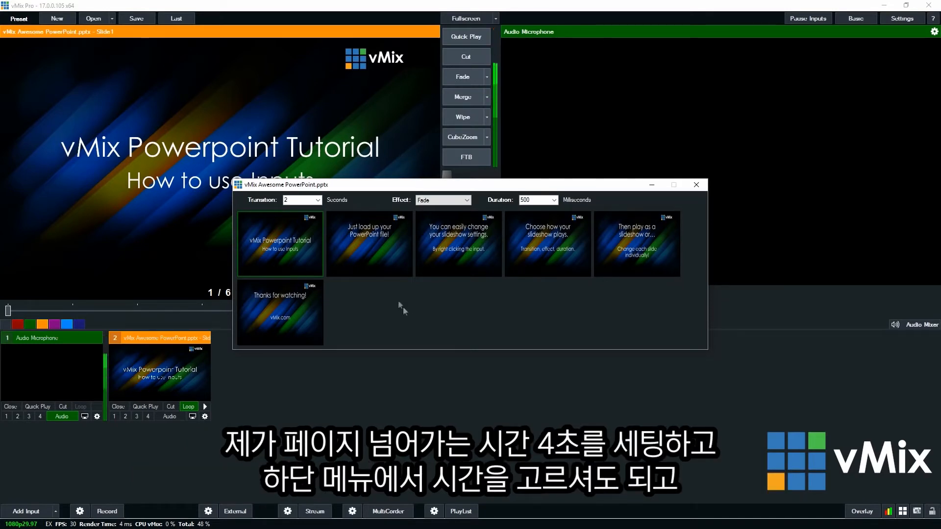
click(315, 200)
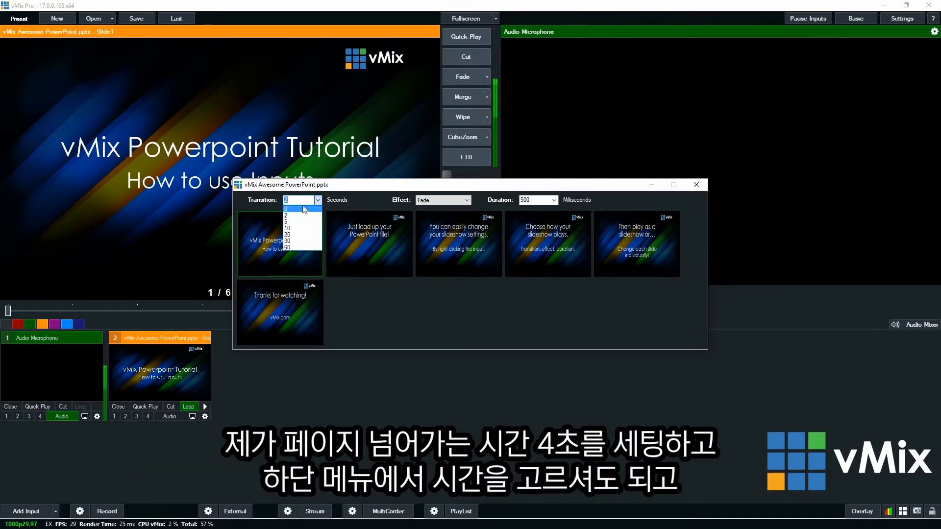
text(4)
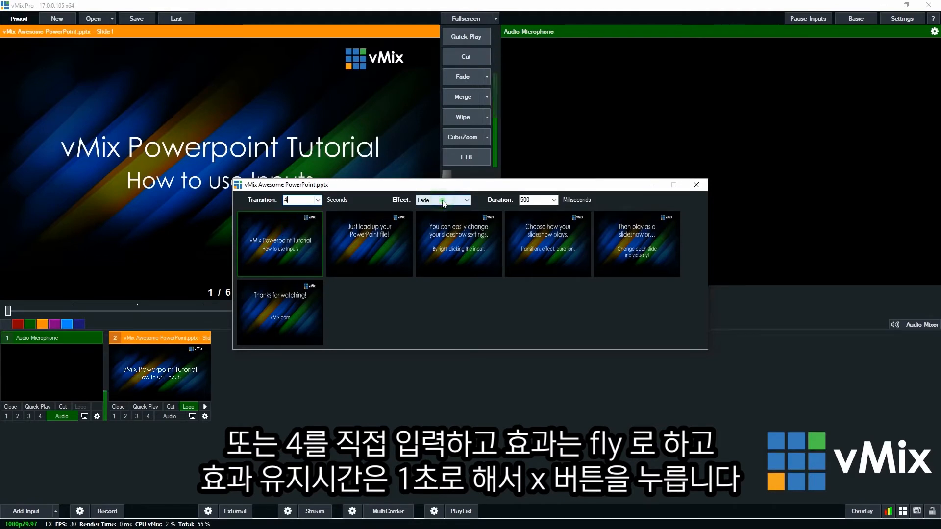
- Set the transition effect to Fly with 1000 ms duration and close the slideshow settings
click(463, 200)
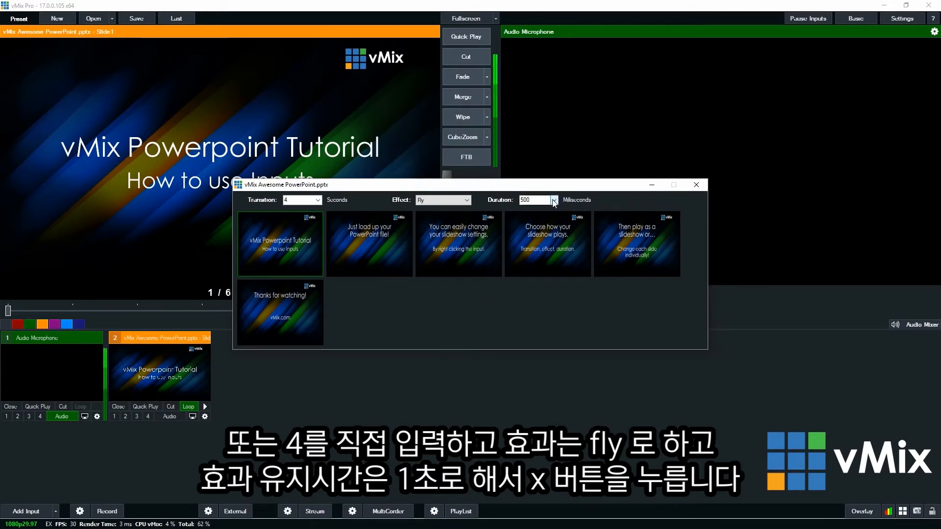
click(554, 200)
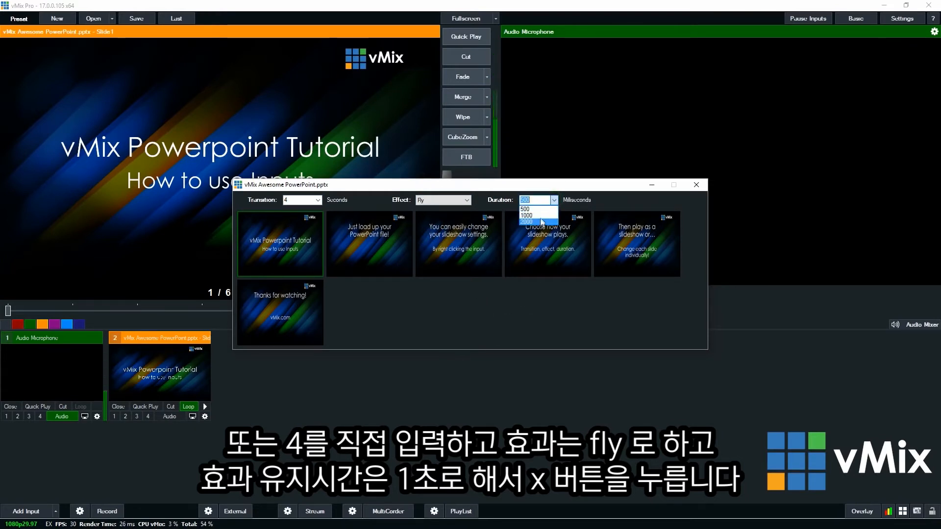
click(526, 215)
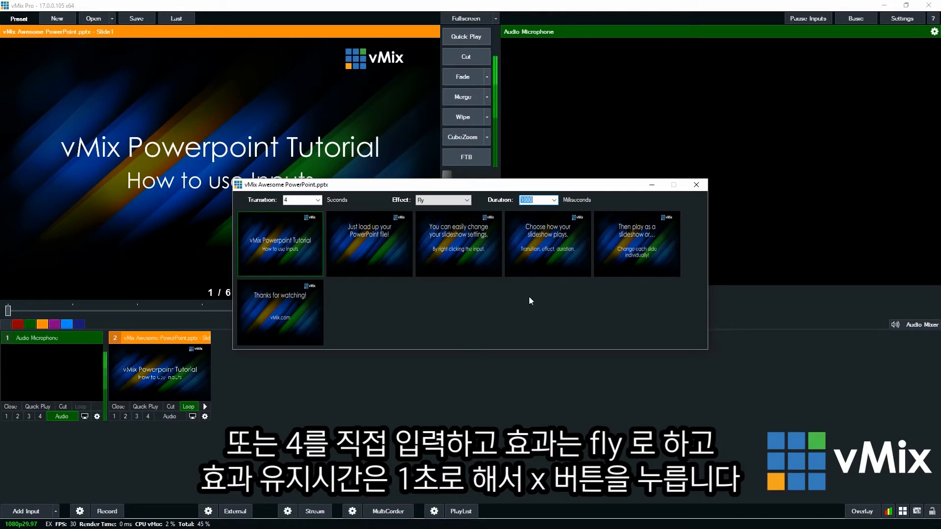
click(696, 185)
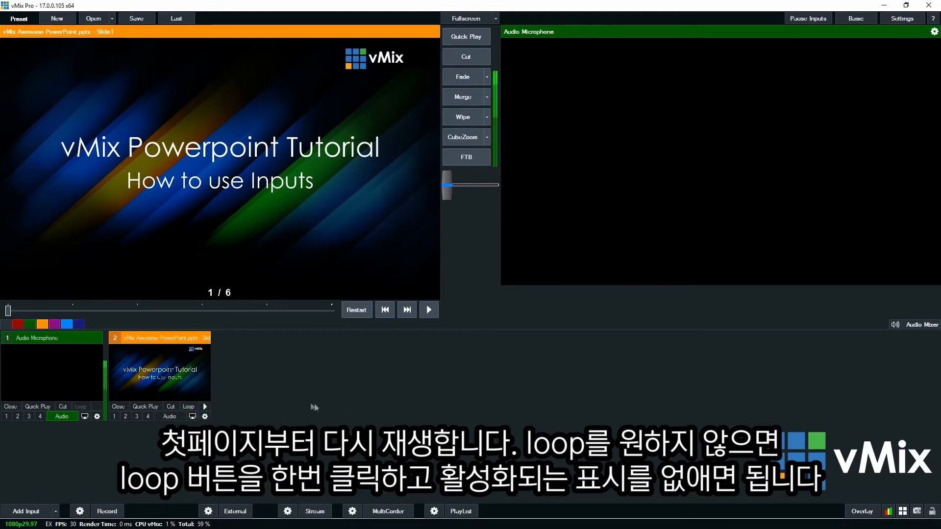
mouse_move(324, 410)
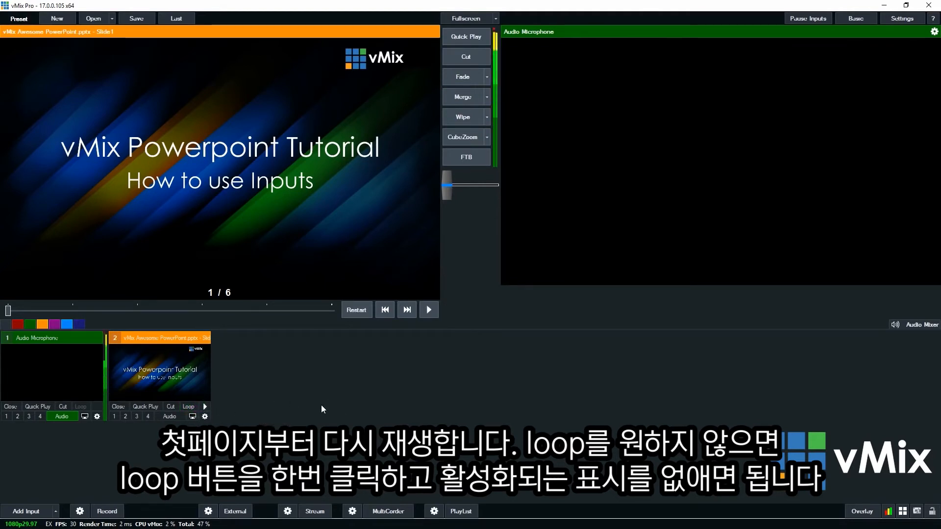
- Cut the PowerPoint input live to Output and start the slideshow playing
click(465, 57)
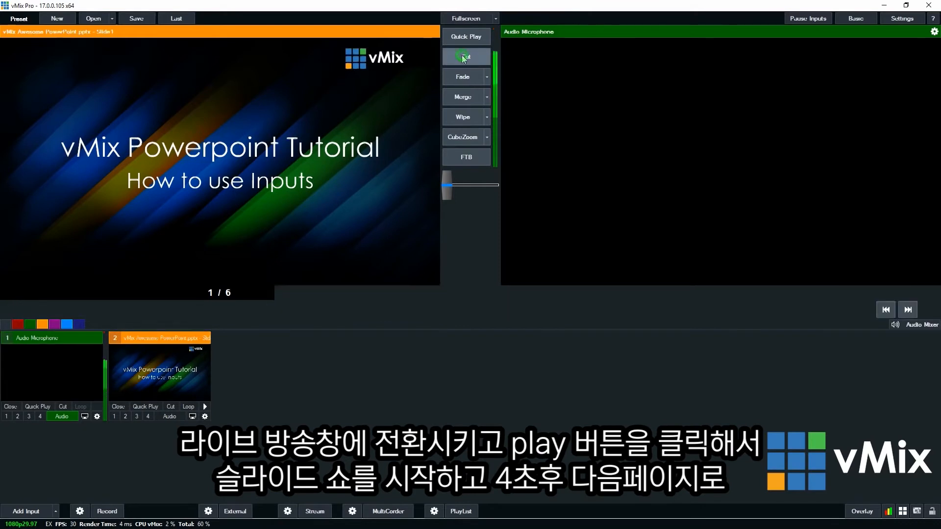
click(466, 57)
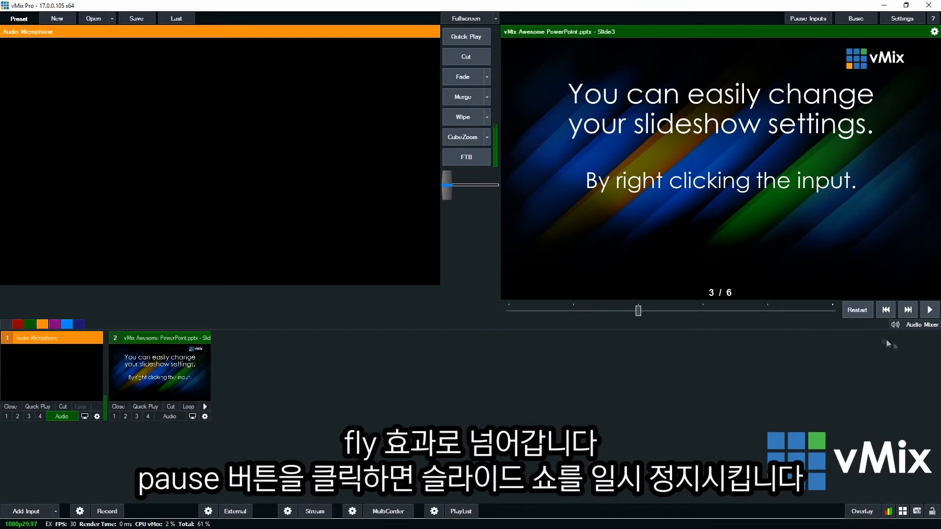
- Restart the slideshow from slide 1, then step manually through slides until slide 4 shows
click(857, 310)
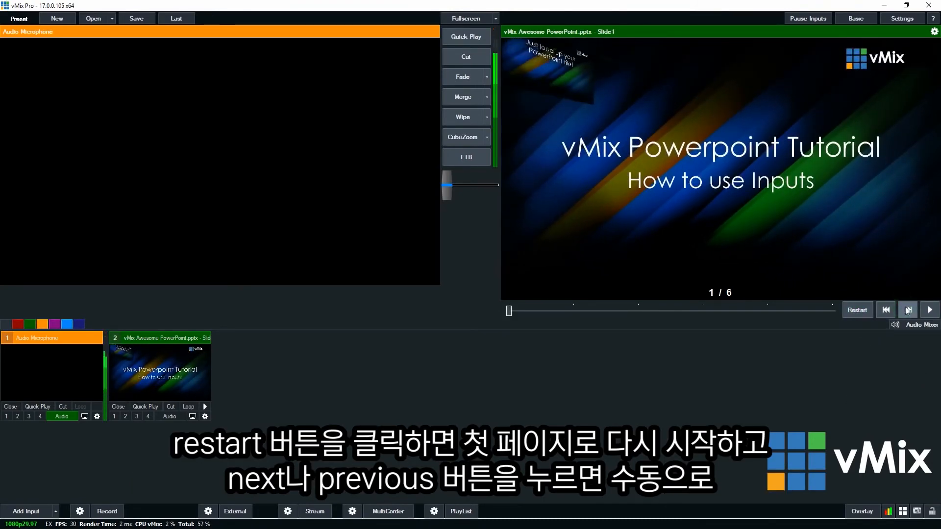
click(908, 309)
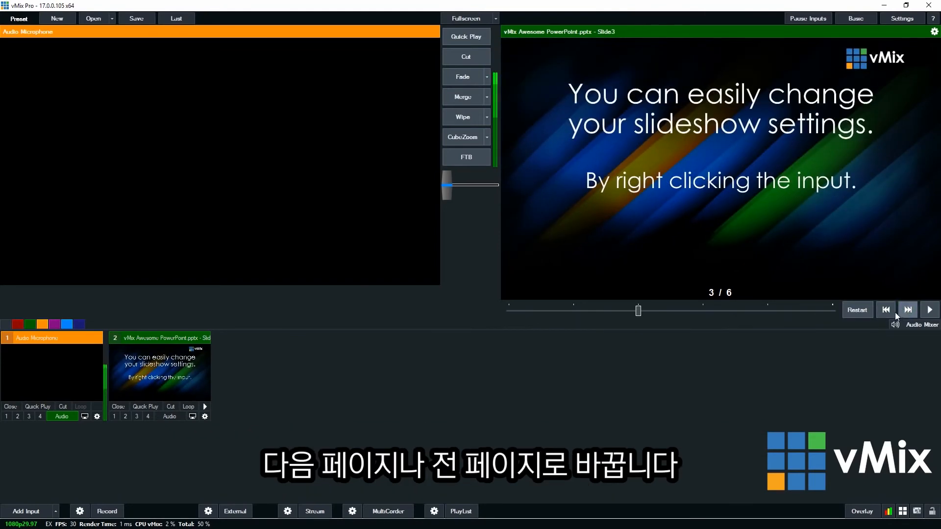
click(908, 310)
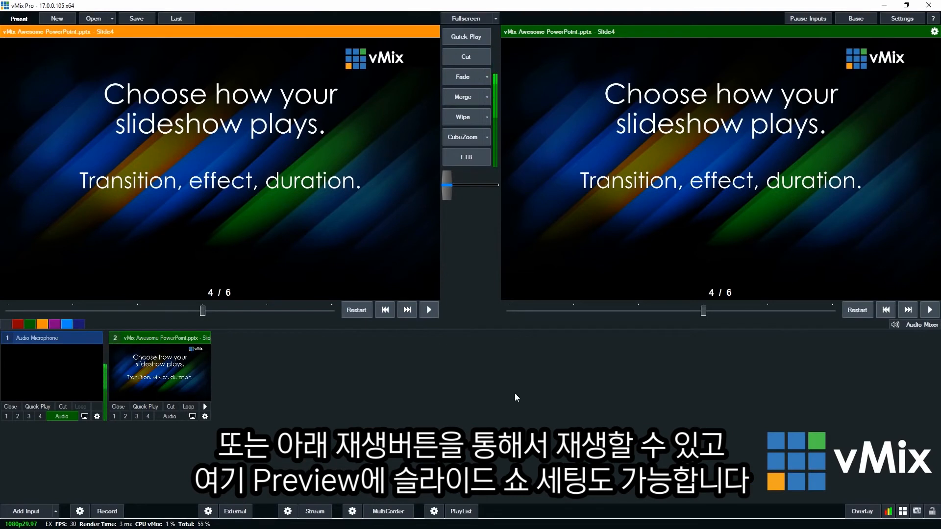
mouse_move(80, 386)
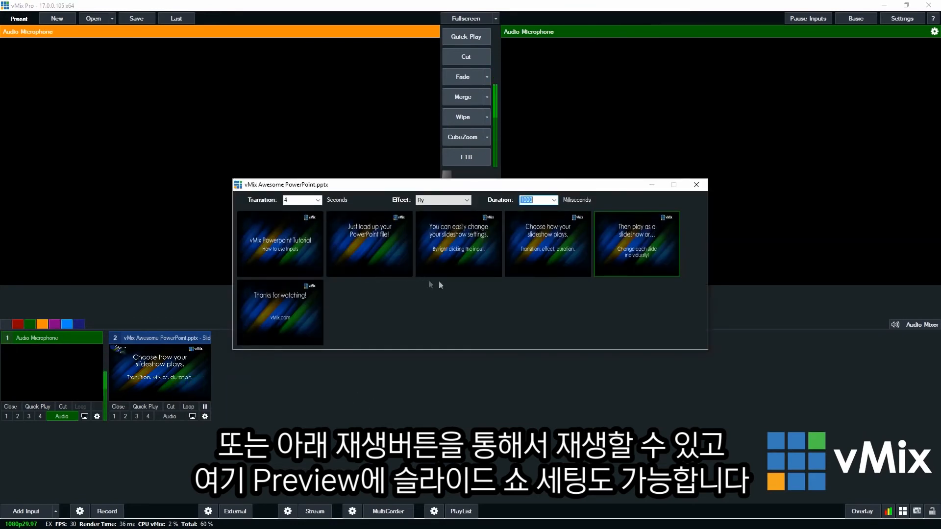
- Close the slideshow settings with the presentation cued at slide 2 and Audio Microphone on output
click(369, 243)
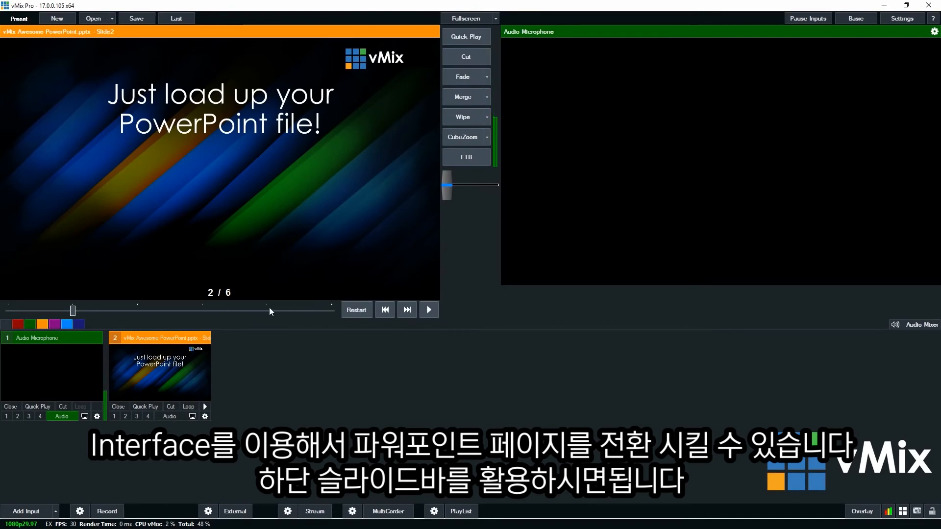
- Drag the Preview position slider so the cued presentation moves to slide 4
drag(72, 311, 266, 311)
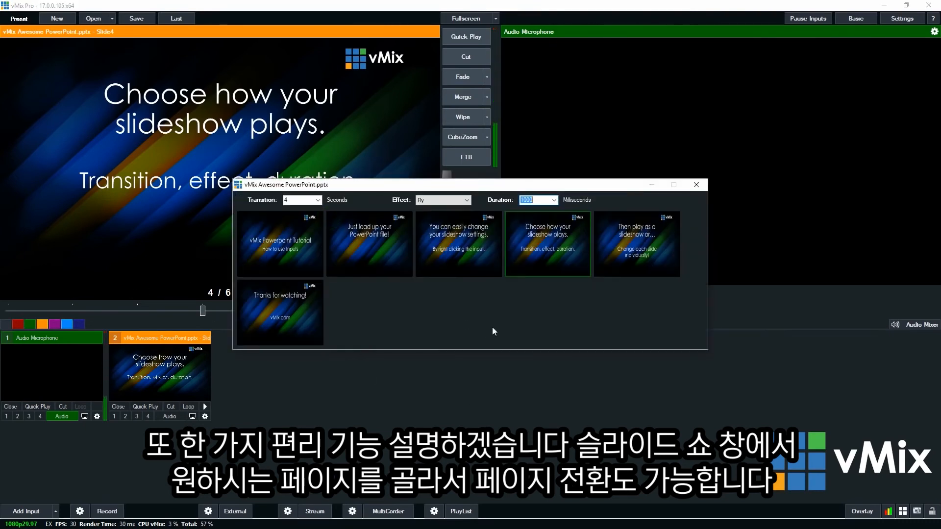
- Jump directly to slides 5, 3, 5 and 2 from the thumbnails, then close the slideshow settings
click(368, 243)
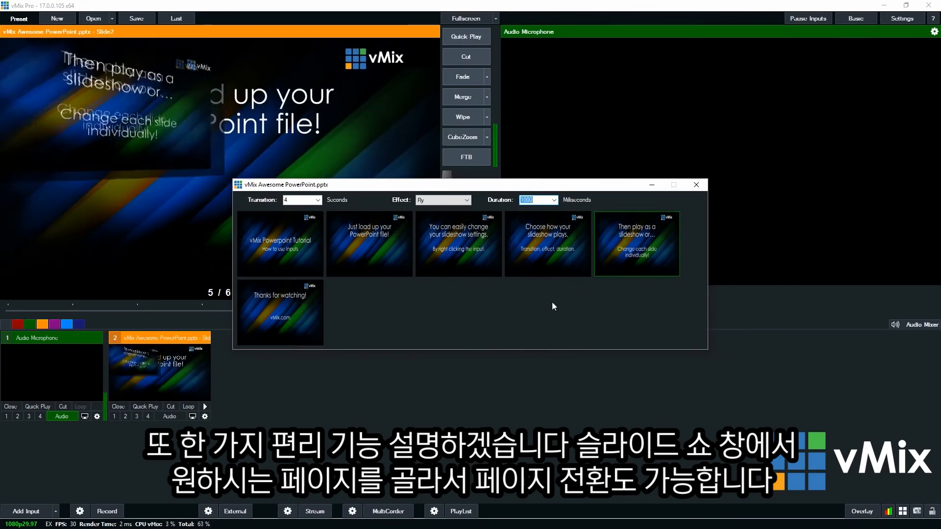
click(638, 243)
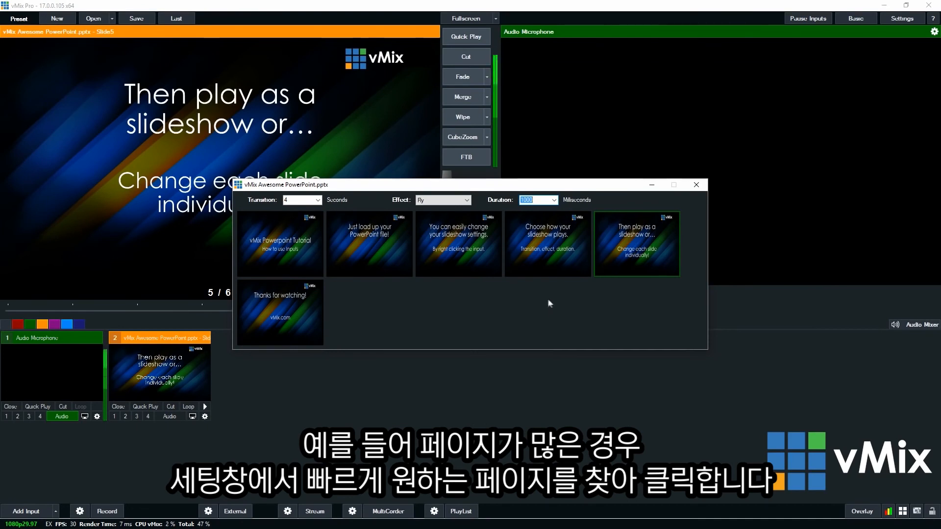
click(459, 243)
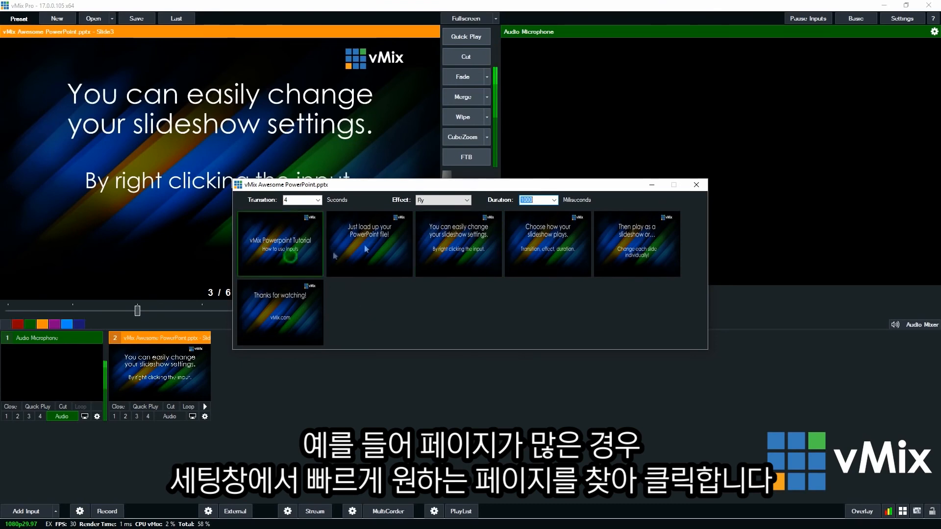
click(638, 243)
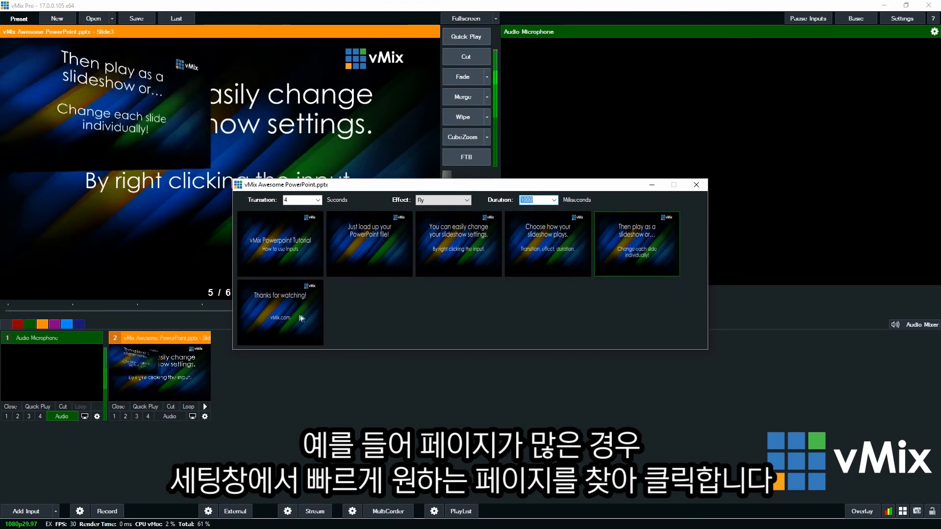
click(369, 243)
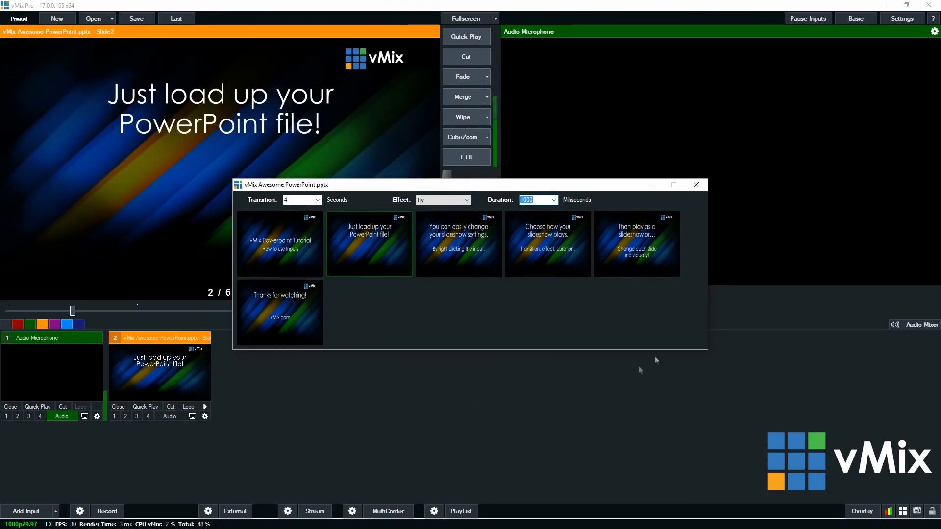
click(696, 184)
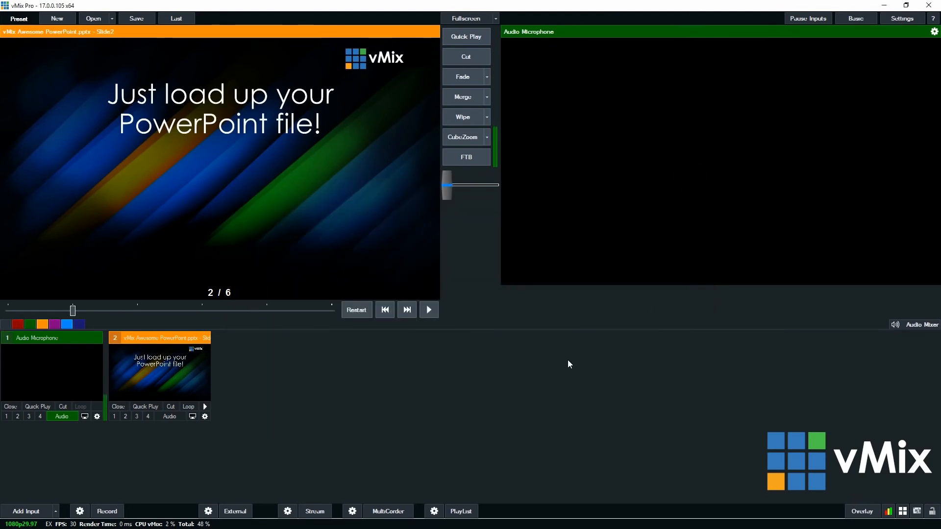